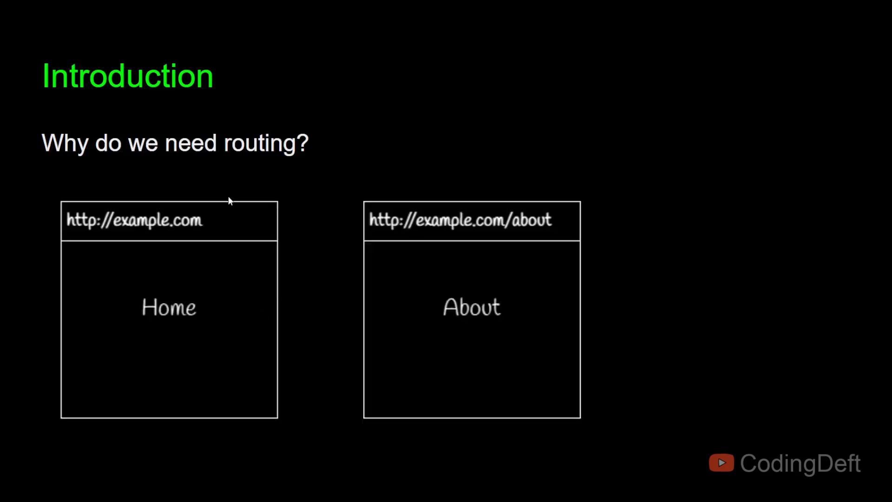
pyautogui.moveTo(192, 251)
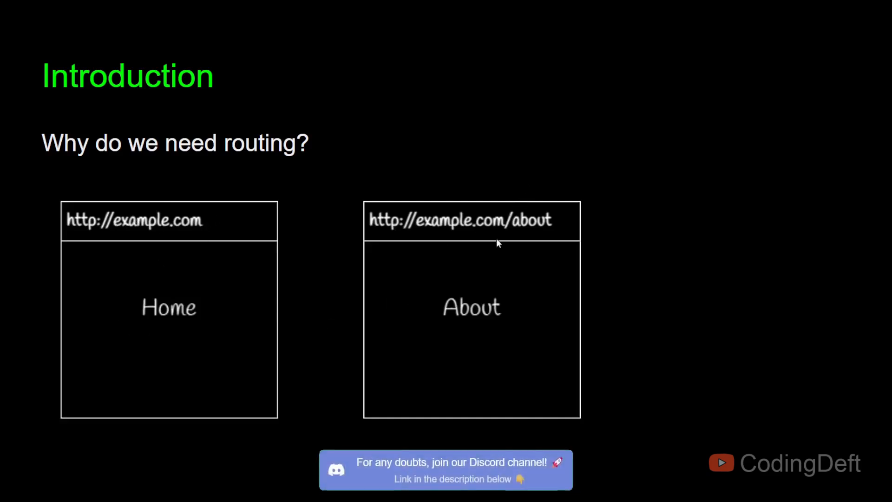
pyautogui.moveTo(514, 320)
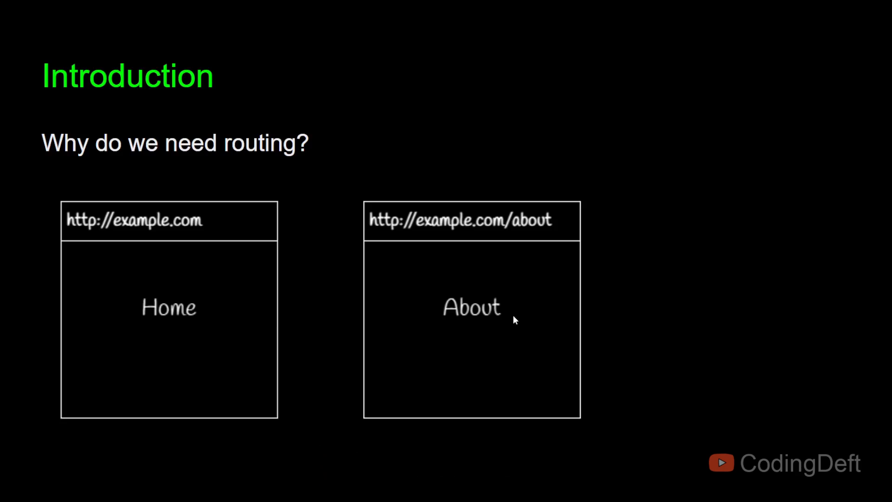
pyautogui.moveTo(524, 209)
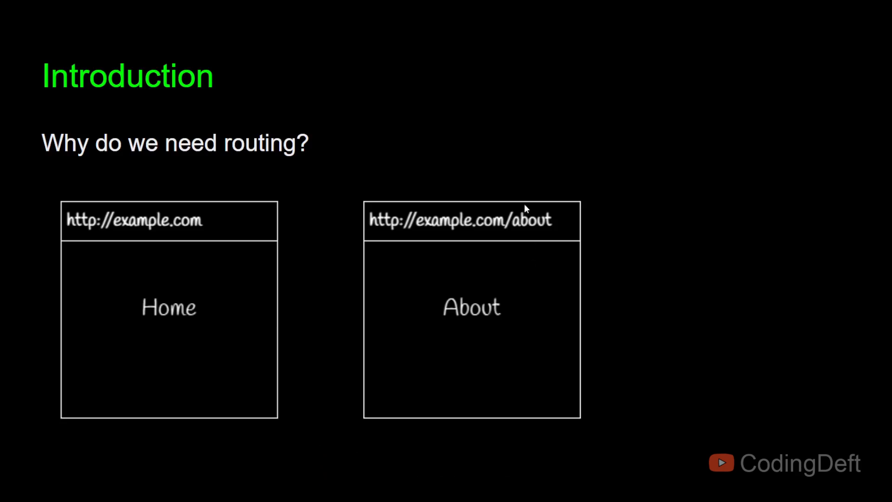
pyautogui.moveTo(501, 240)
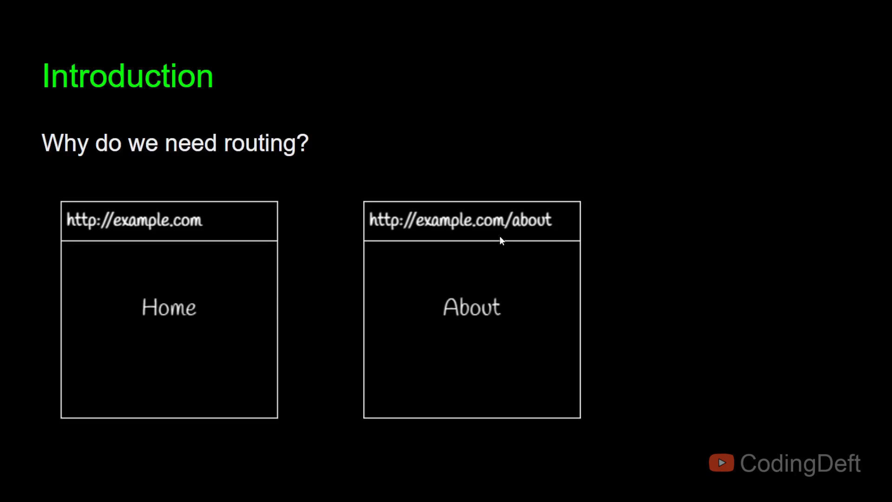
pyautogui.moveTo(111, 222)
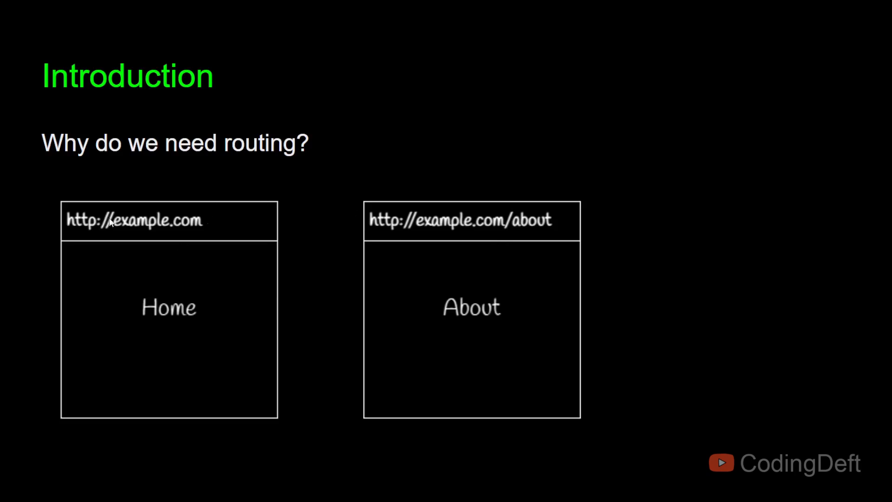
pyautogui.moveTo(437, 261)
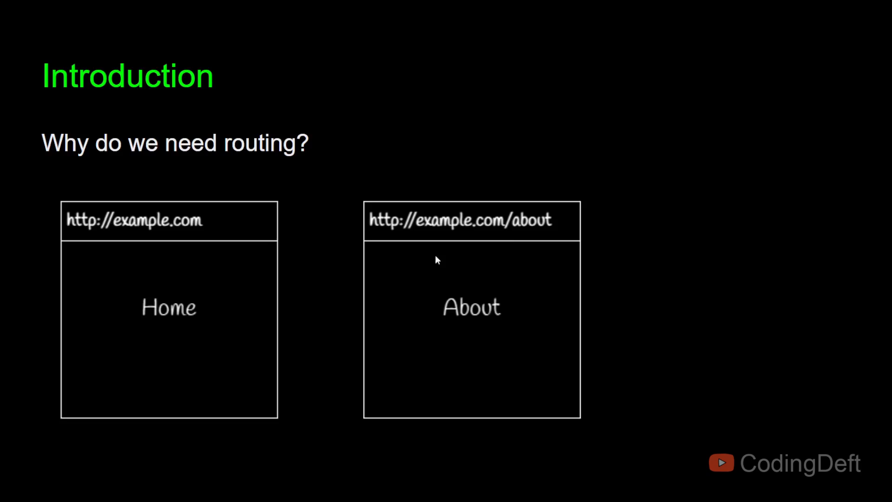
pyautogui.moveTo(542, 240)
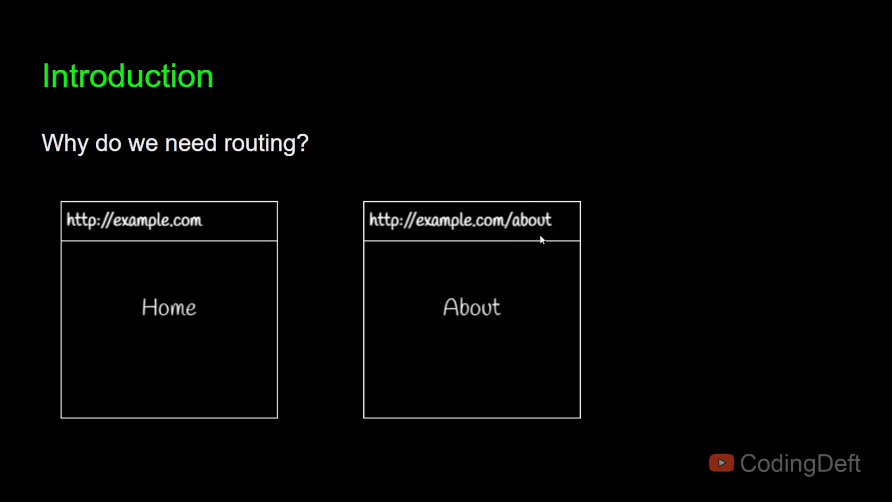